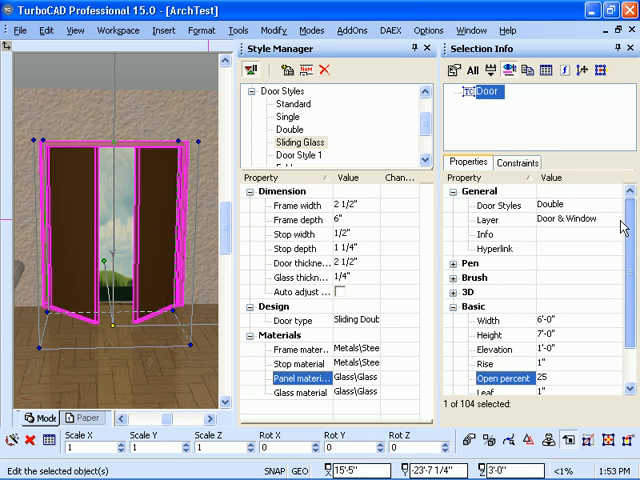
mouse_move(620, 226)
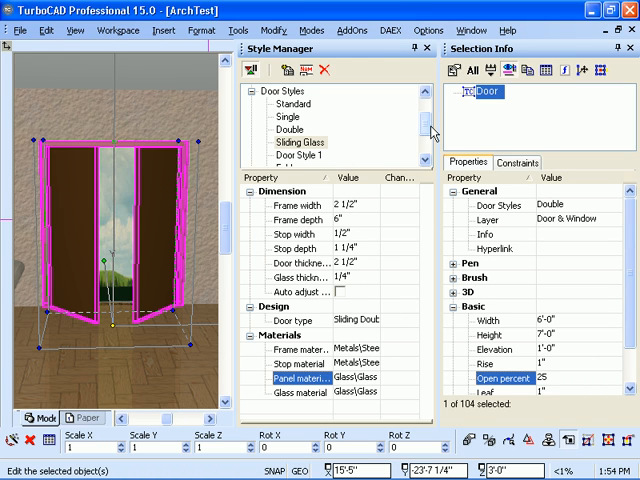
mouse_move(420, 130)
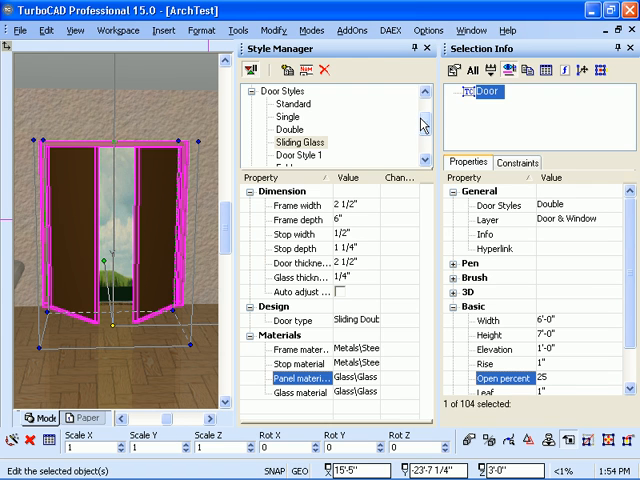
mouse_move(518, 190)
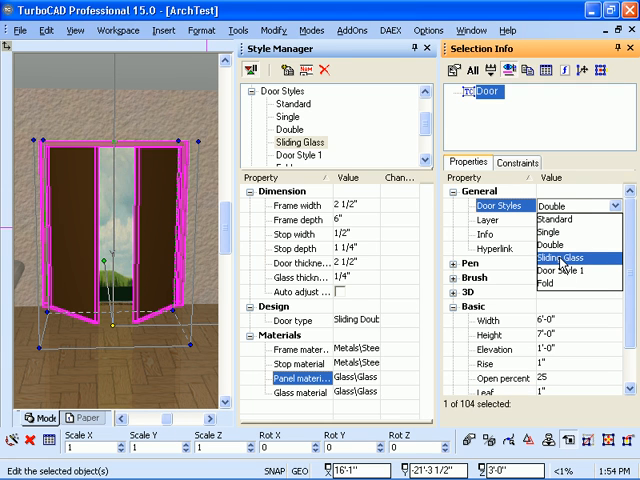
Choose Sliding Glass from the Door Styles dropdown in place of Double
click(568, 258)
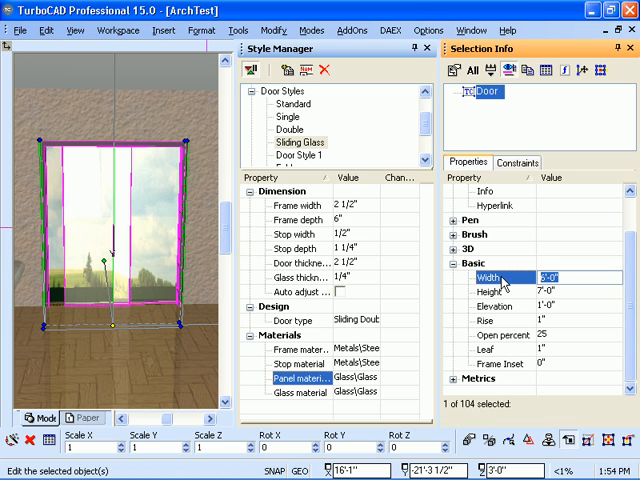
Enter 3' as the door's Width value
text(3)
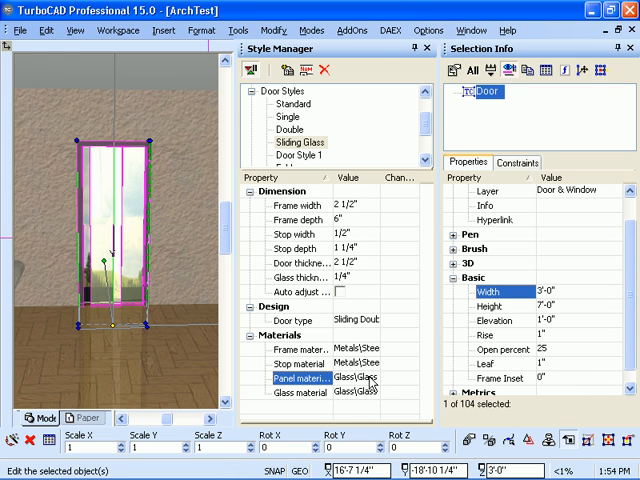
mouse_move(372, 382)
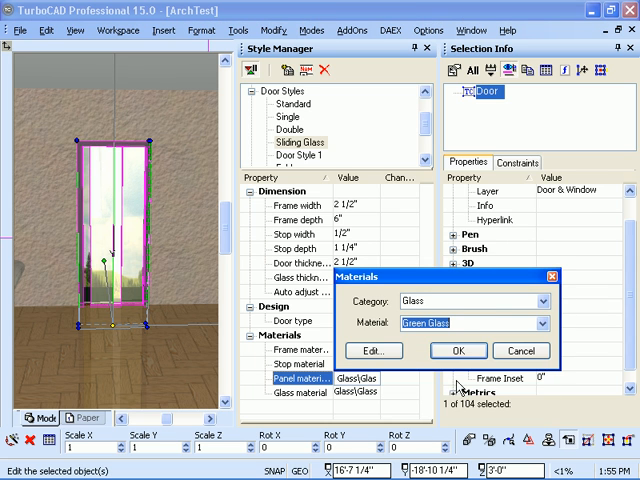
Confirm Green Glass as the panel material and apply the style to the door
click(457, 350)
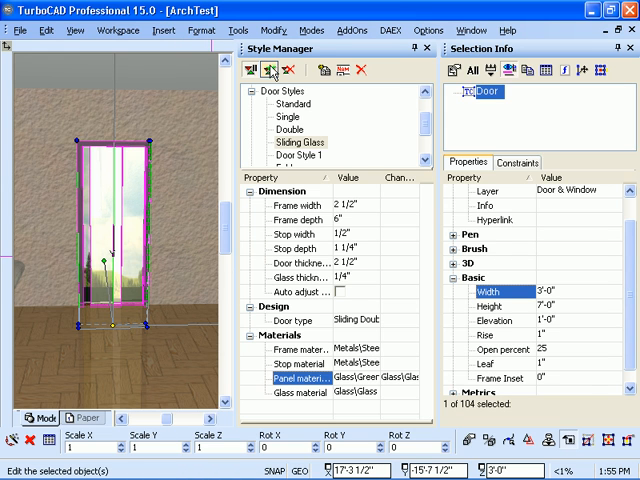
click(274, 69)
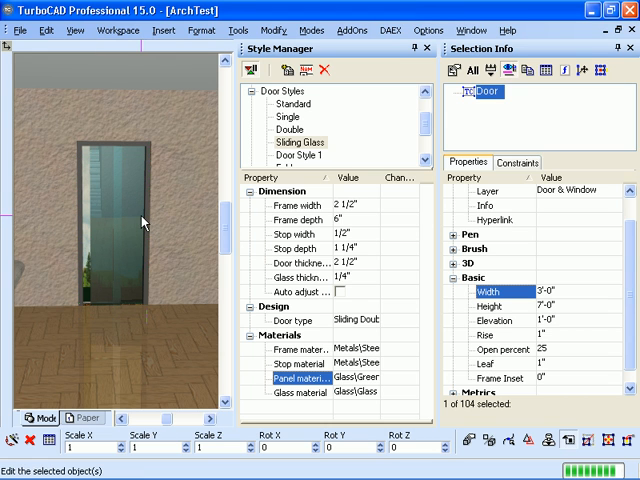
Reselect the green-glass sliding door in the model view
click(105, 220)
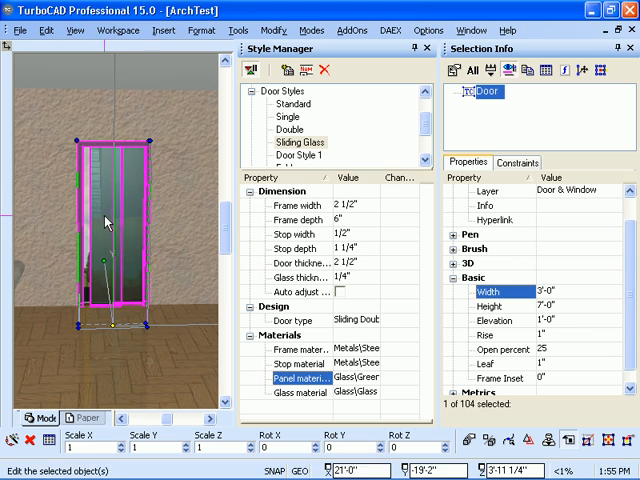